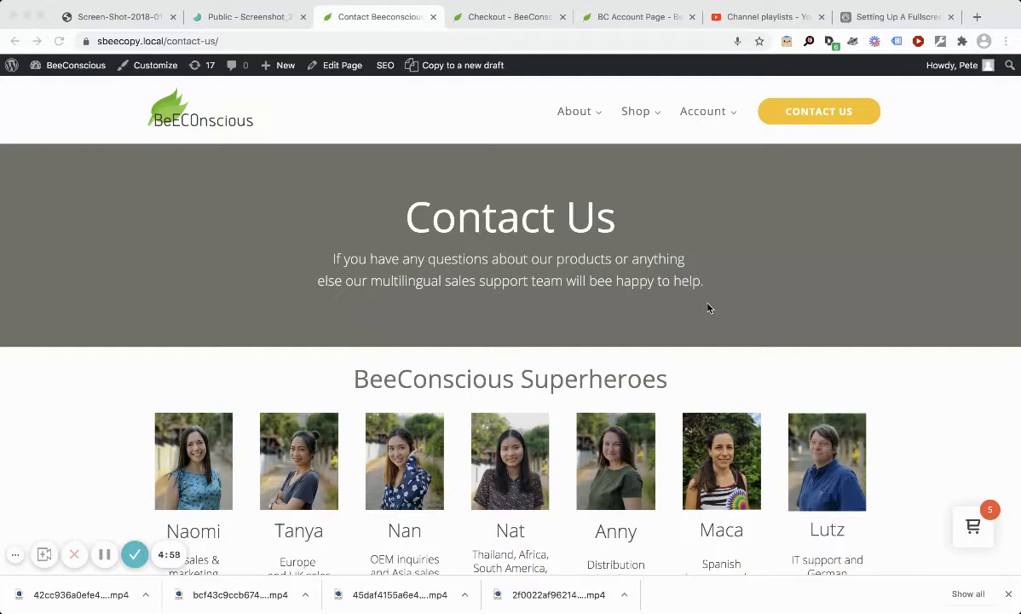
{"action": "mouse_move", "coordinate": [891, 267]}
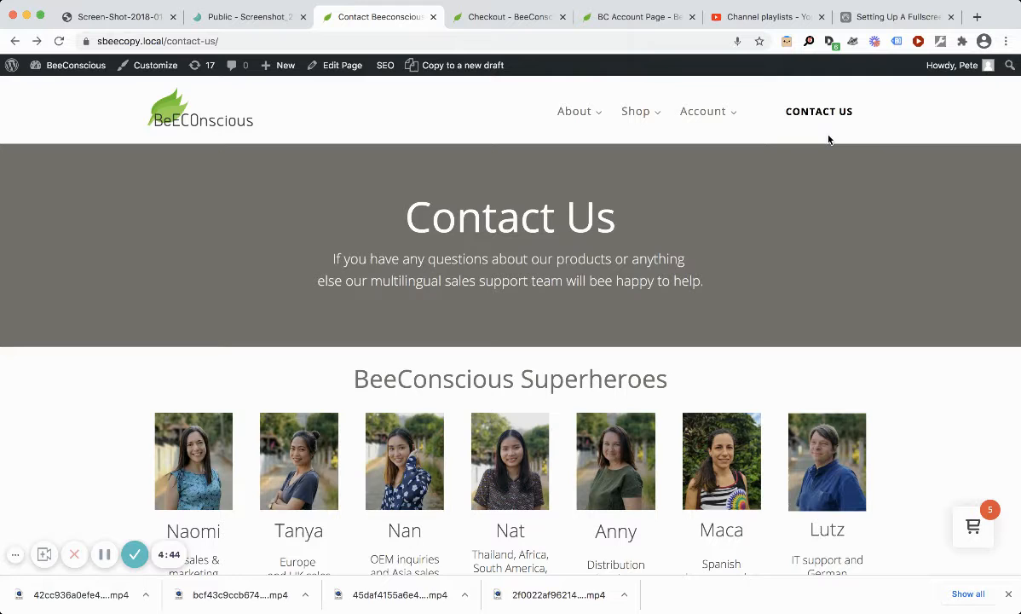
Pick Shipping in the contact form's Department dropdown after briefly trying Billing and General Enquiries.
{"action": "scroll", "scroll_direction": "down", "scroll_amount": 3}
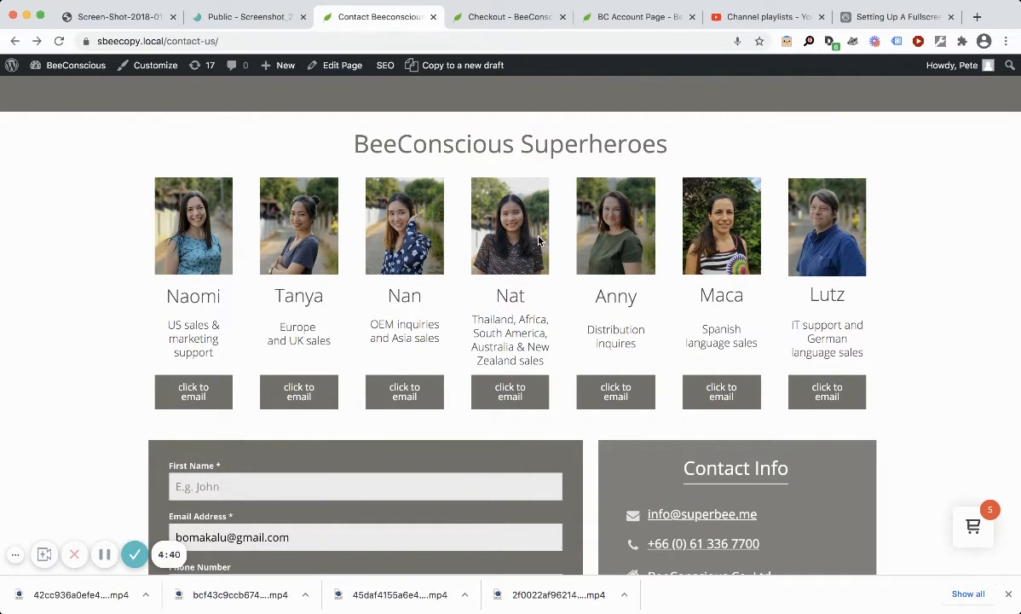
{"action": "mouse_move", "coordinate": [351, 393]}
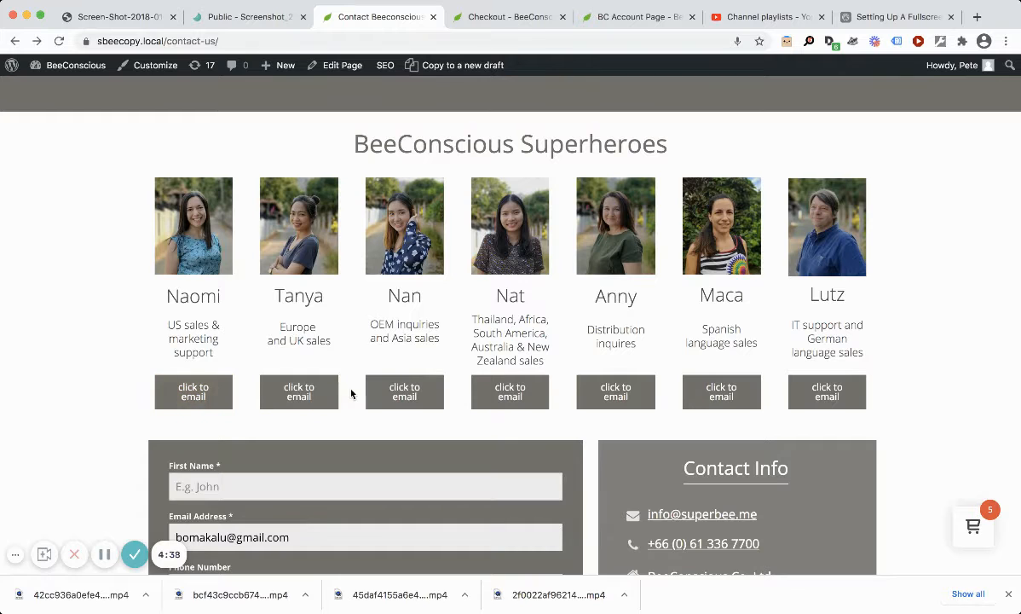
{"action": "left_click", "coordinate": [366, 484]}
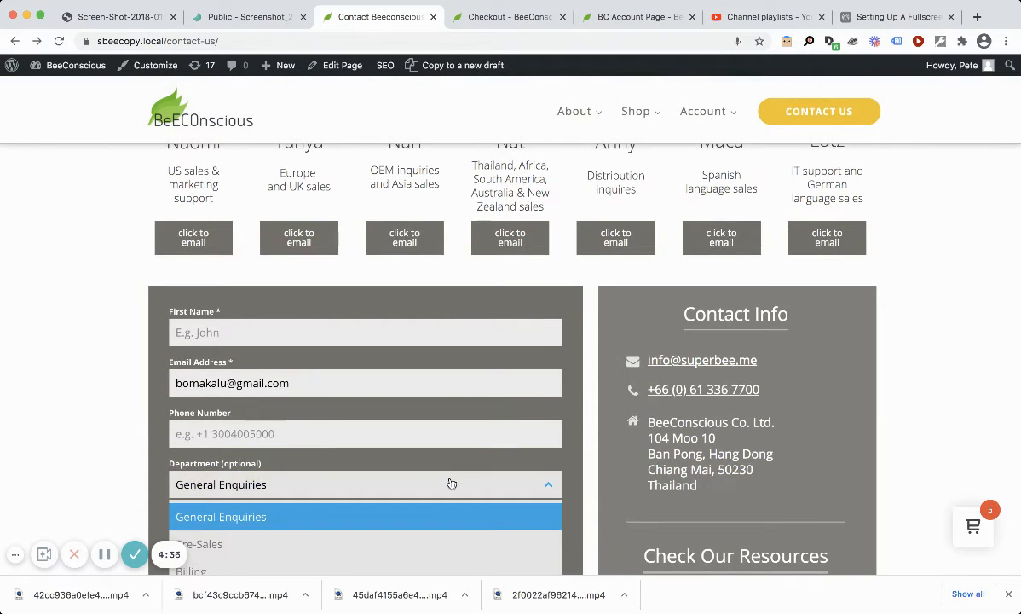
{"action": "scroll", "scroll_direction": "down", "scroll_amount": 3}
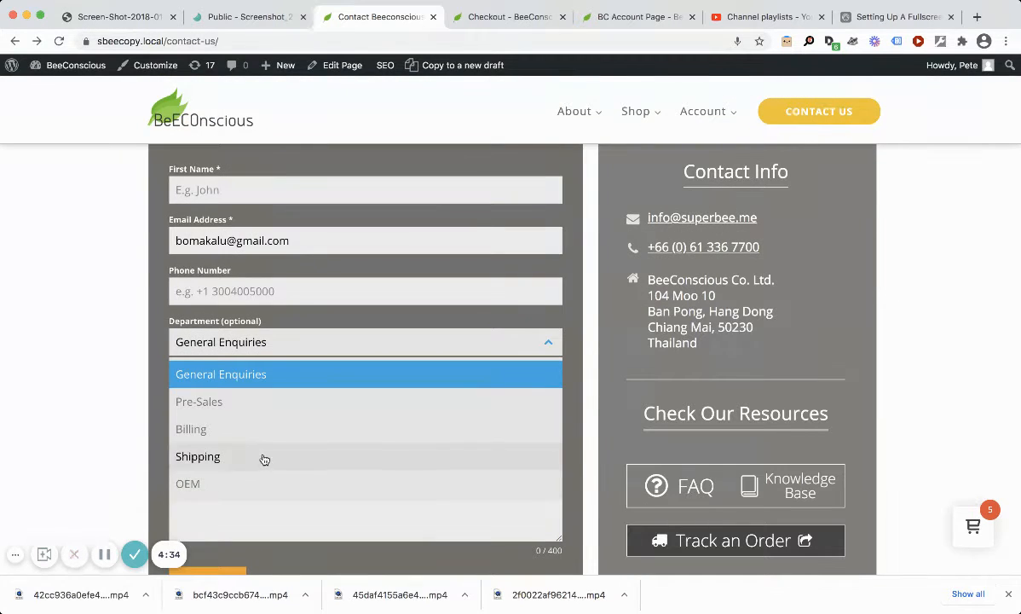
{"action": "left_click", "coordinate": [191, 429]}
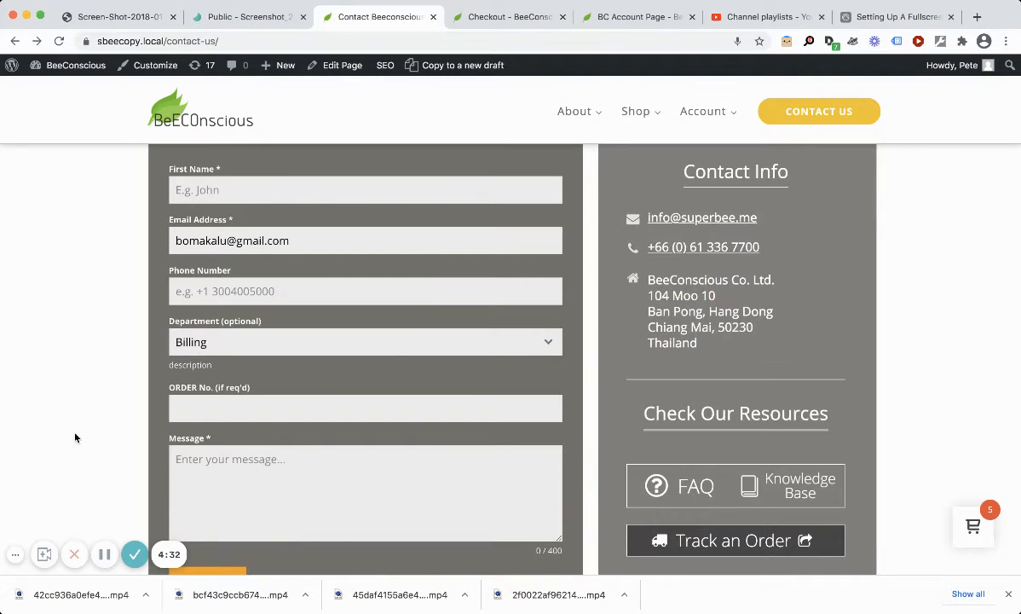
{"action": "left_click", "coordinate": [365, 342]}
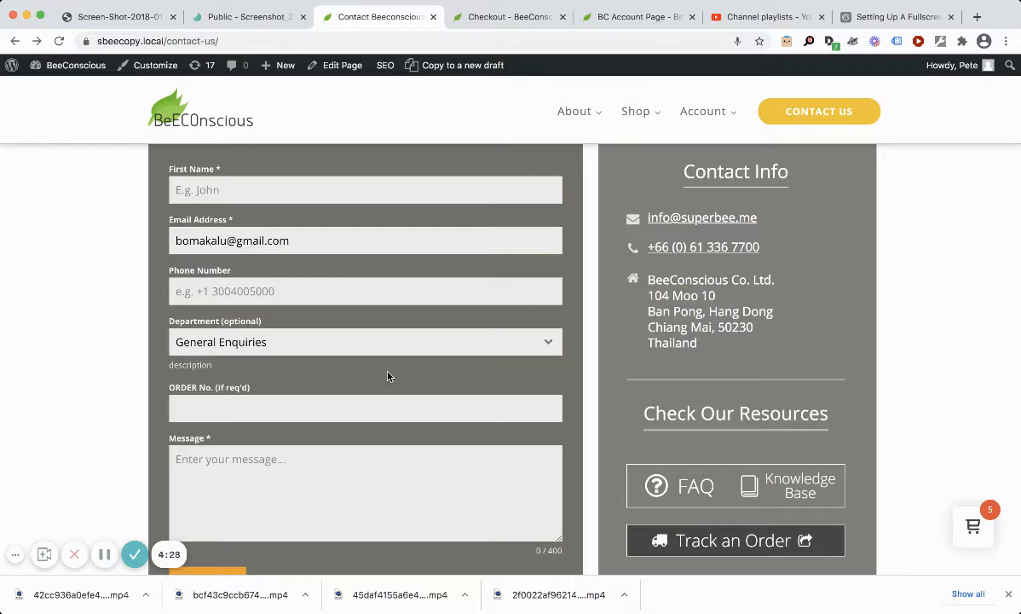
{"action": "left_click", "coordinate": [365, 342]}
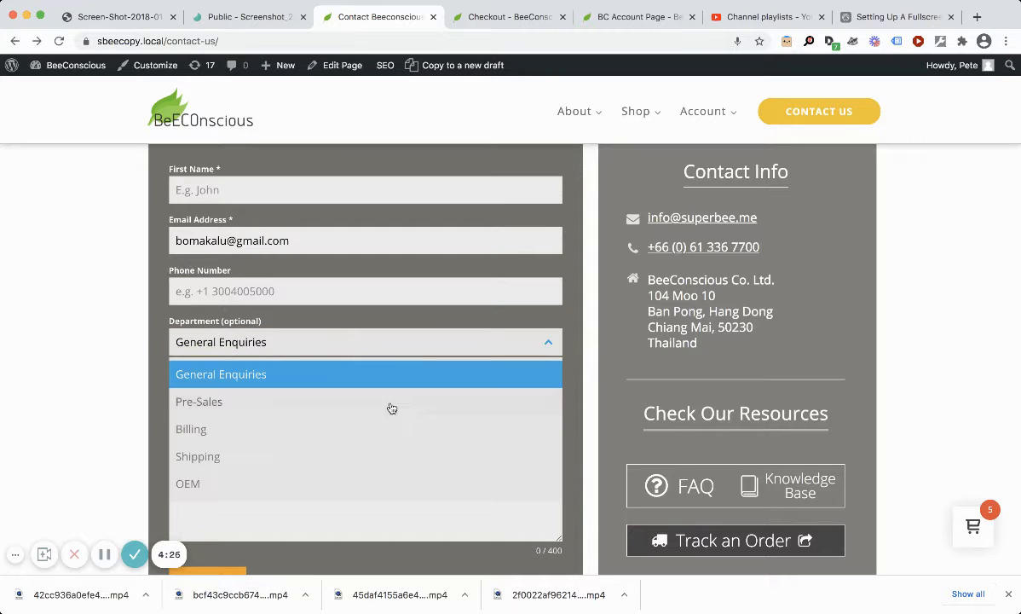
{"action": "left_click", "coordinate": [196, 456]}
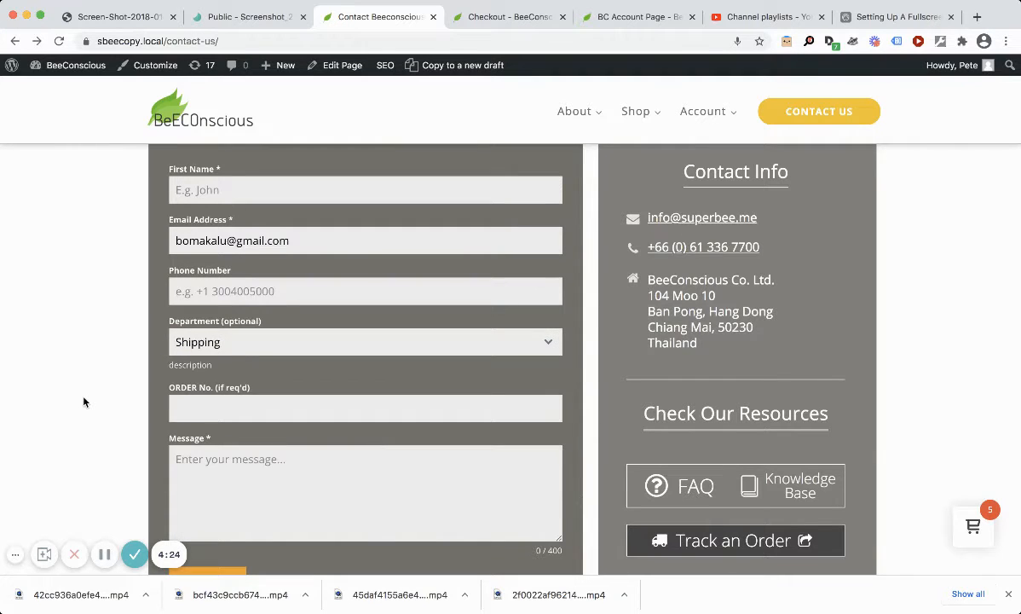
{"action": "scroll", "scroll_direction": "down", "scroll_amount": 3}
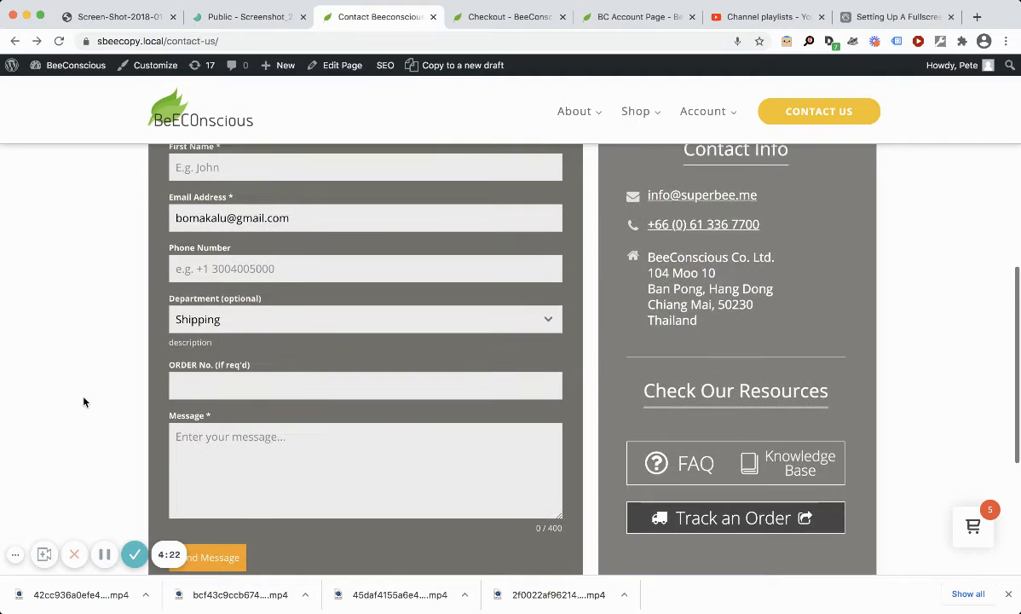
{"action": "scroll", "scroll_direction": "down", "scroll_amount": 3}
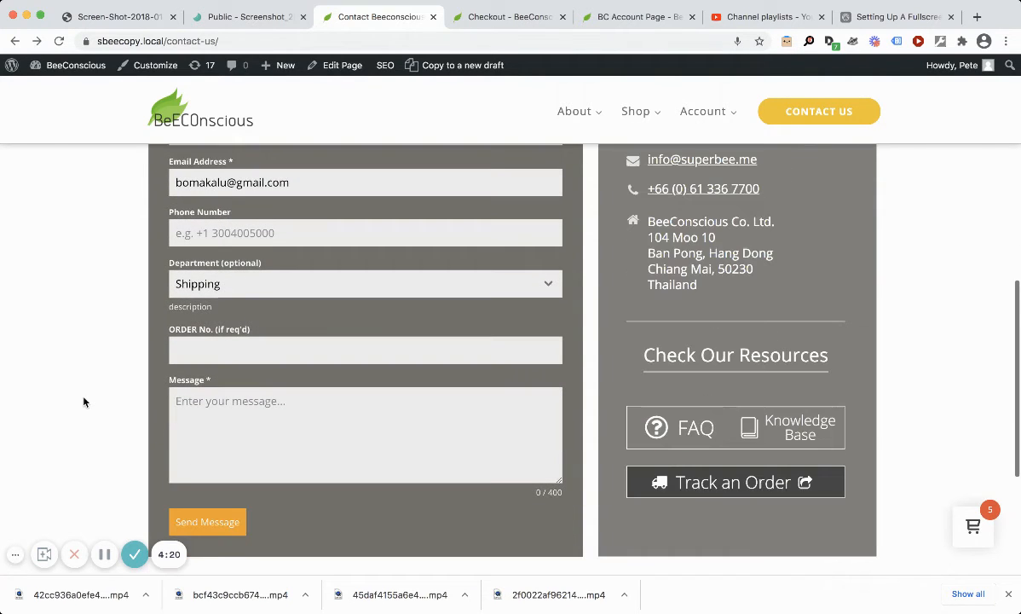
{"action": "mouse_move", "coordinate": [823, 427]}
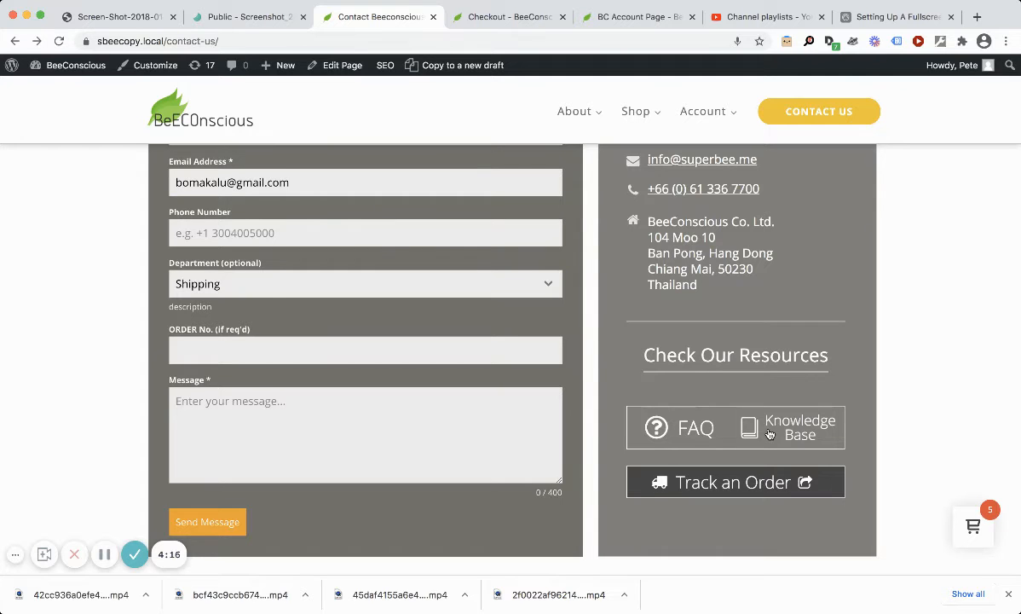
{"action": "scroll", "scroll_direction": "up", "scroll_amount": 3}
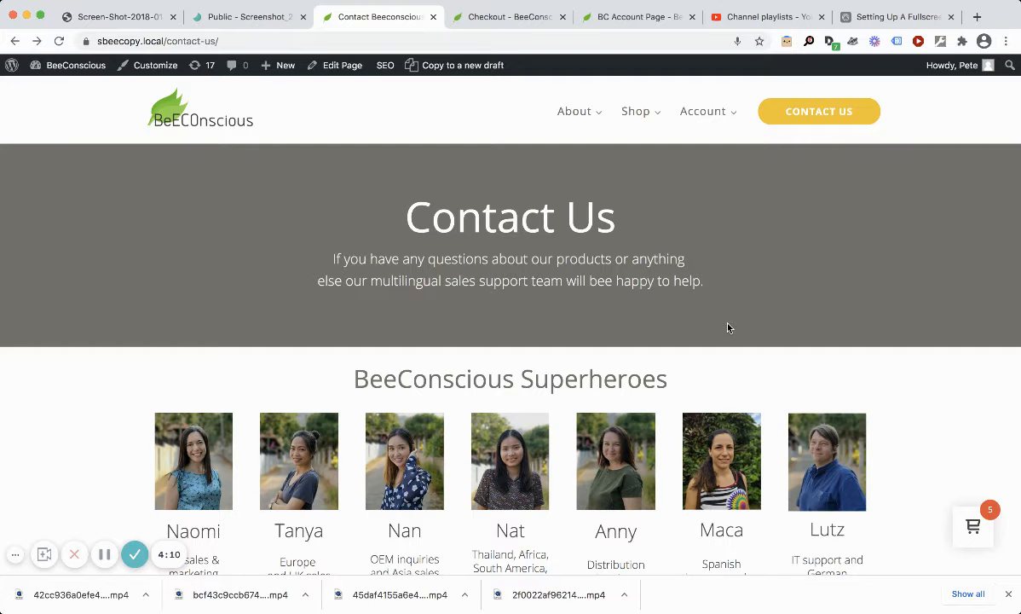
{"action": "left_click", "coordinate": [973, 525]}
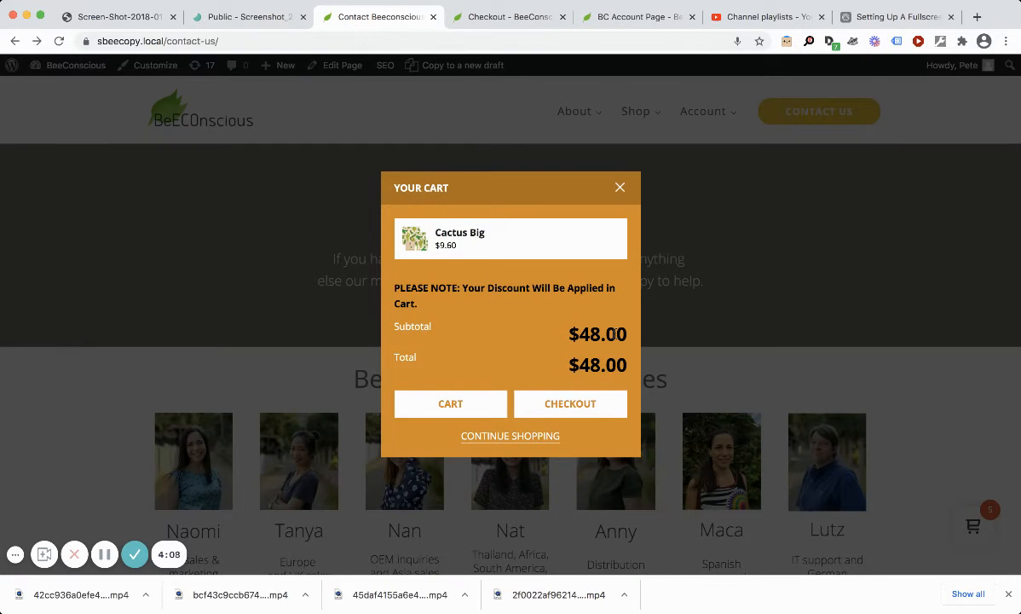
{"action": "mouse_move", "coordinate": [831, 390]}
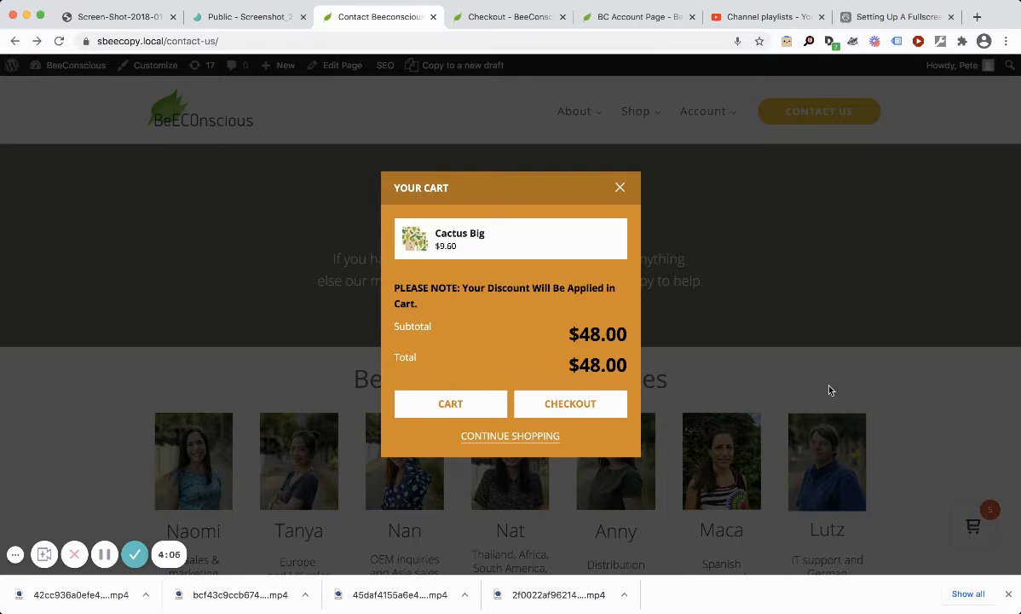
{"action": "left_click", "coordinate": [620, 186]}
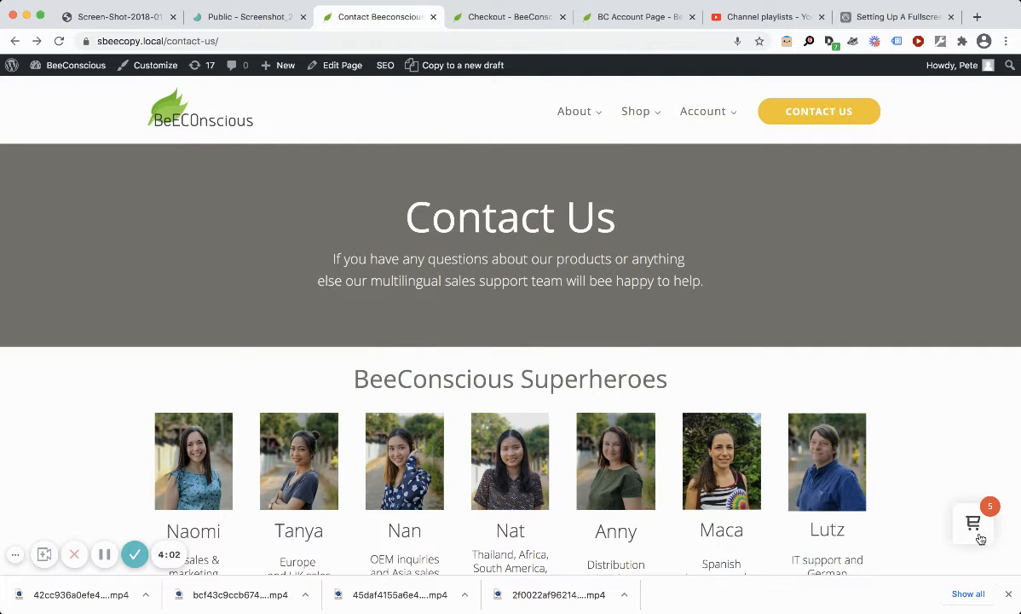
{"action": "left_click", "coordinate": [972, 521]}
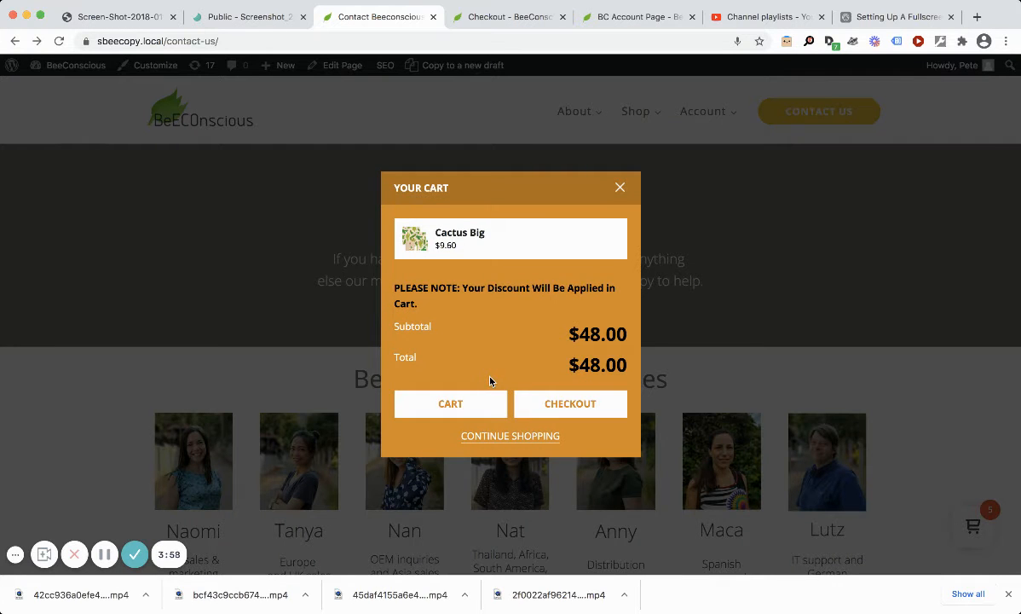
{"action": "mouse_move", "coordinate": [621, 187]}
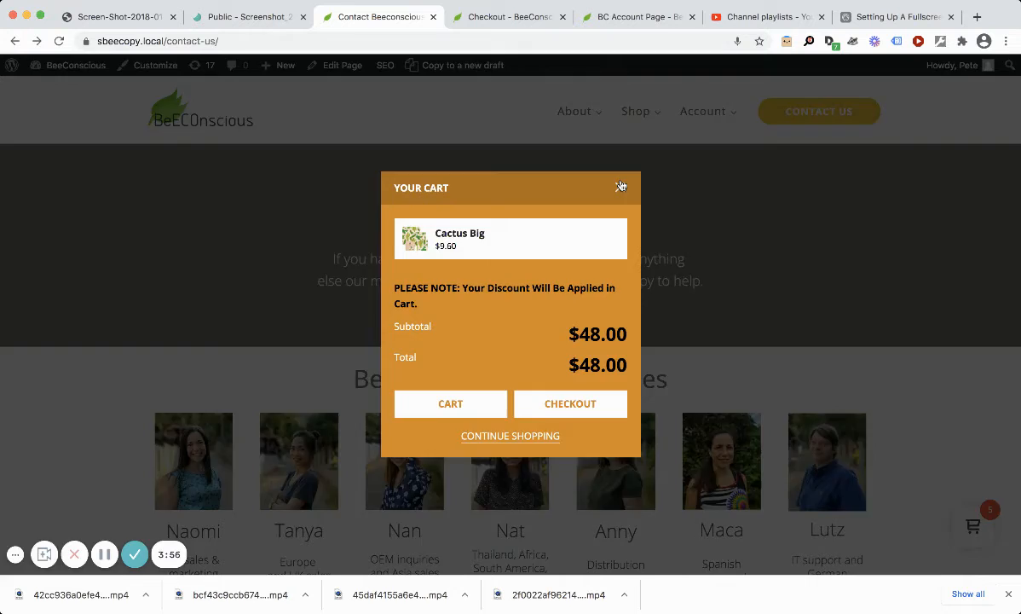
{"action": "left_click", "coordinate": [622, 185]}
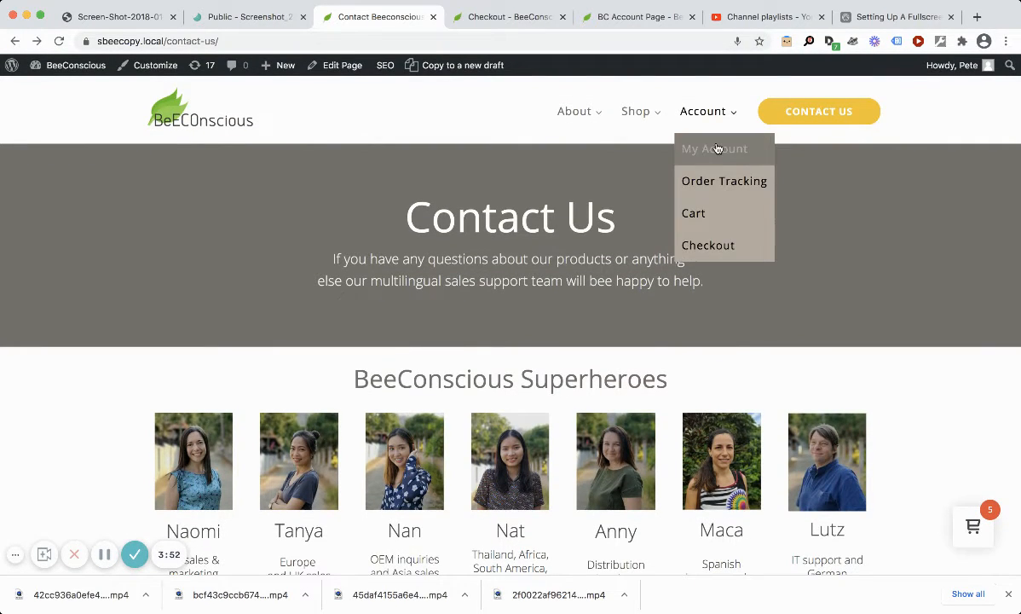
Choose My Account under the Account menu to reach the welcome dashboard.
{"action": "left_click", "coordinate": [714, 149]}
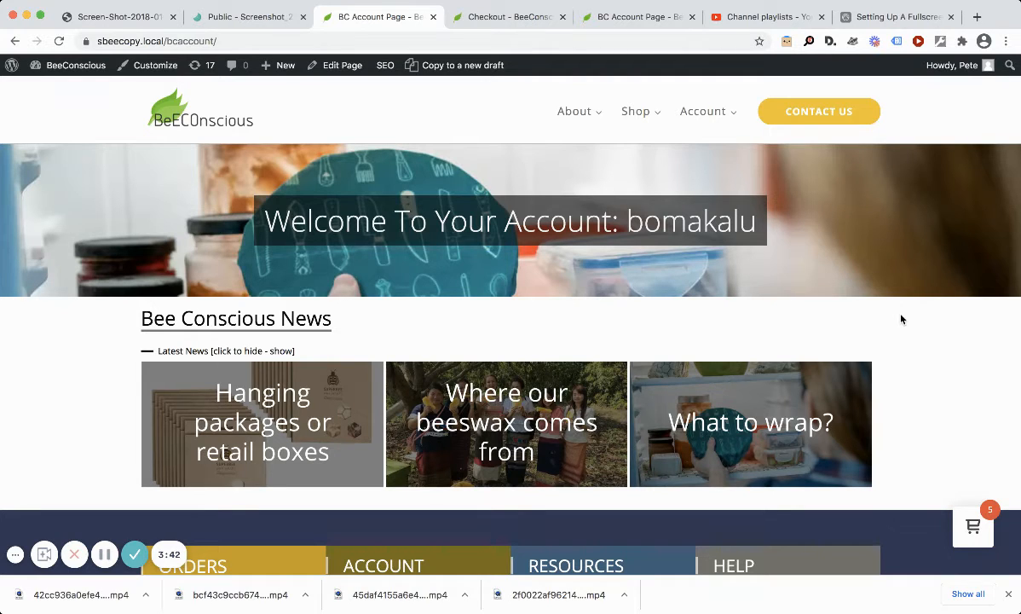
{"action": "mouse_move", "coordinate": [789, 255]}
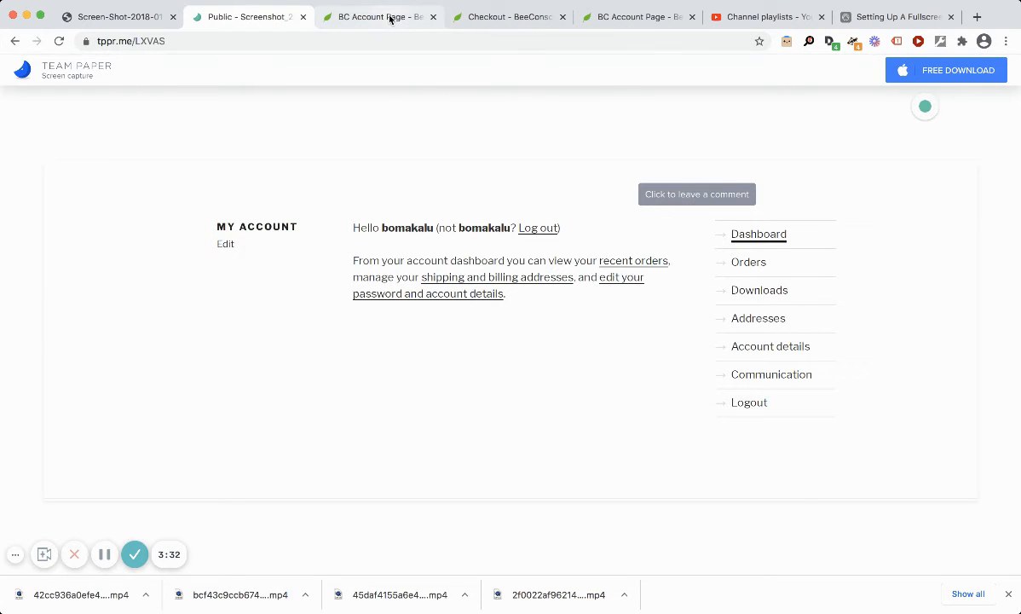
{"action": "mouse_move", "coordinate": [524, 227]}
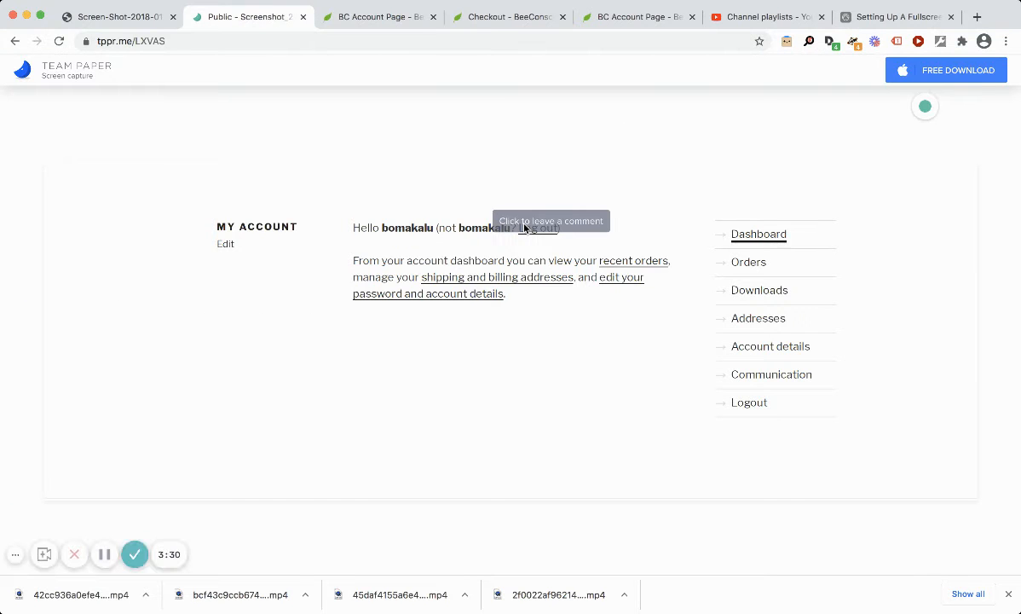
{"action": "mouse_move", "coordinate": [595, 446]}
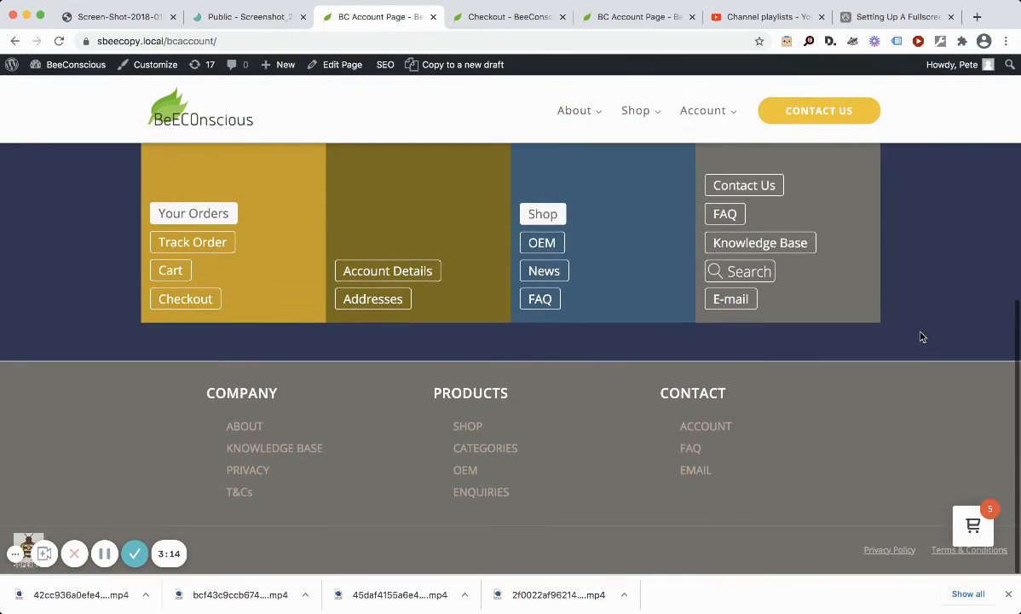
{"action": "mouse_move", "coordinate": [690, 449]}
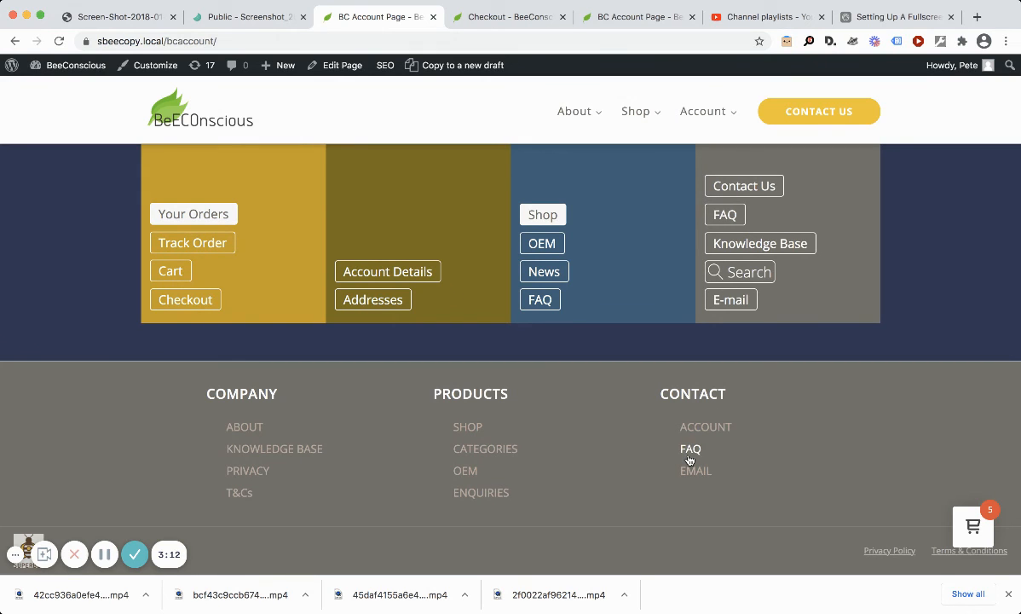
Scroll through the account page's orders, account, resources and help sections.
{"action": "scroll", "scroll_direction": "up", "scroll_amount": 3}
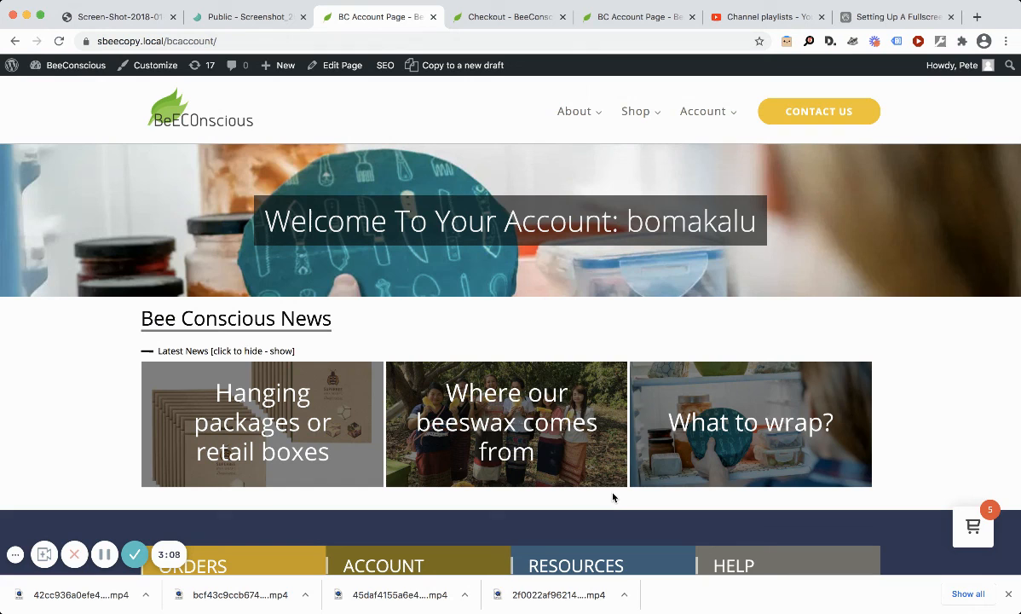
{"action": "scroll", "scroll_direction": "down", "scroll_amount": 3}
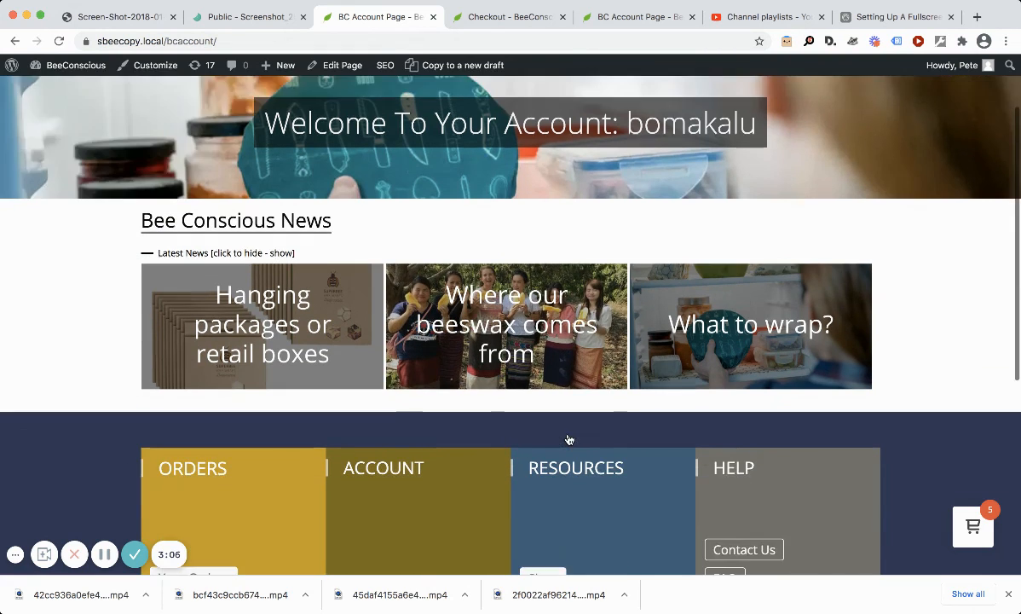